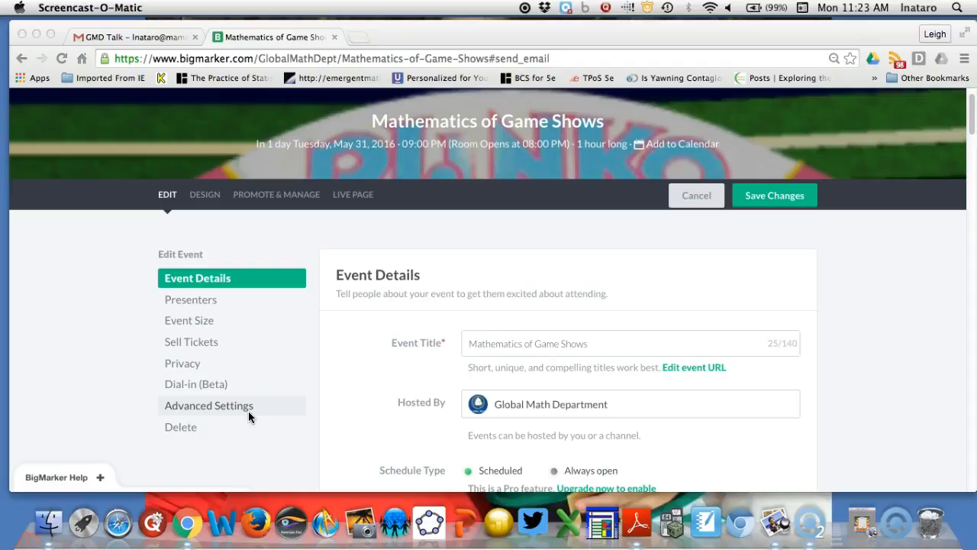
- Review the About Event description, then reach Send Email Invitations under Promote & Manage
scroll(down, 3)
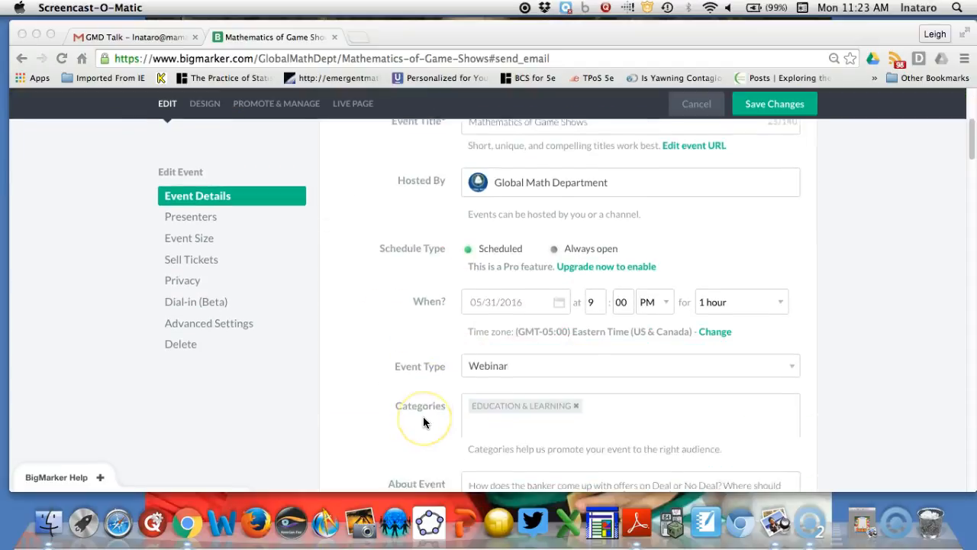
scroll(down, 3)
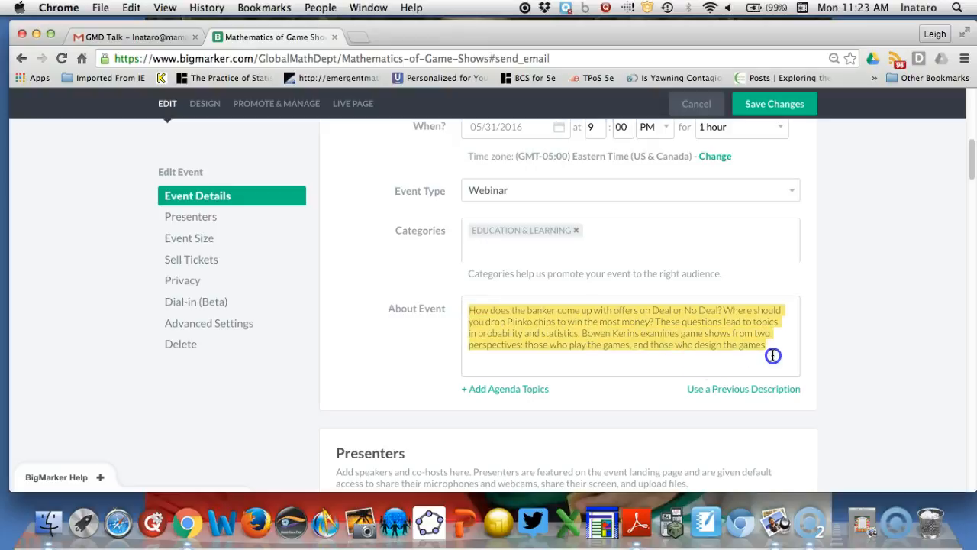
scroll(up, 3)
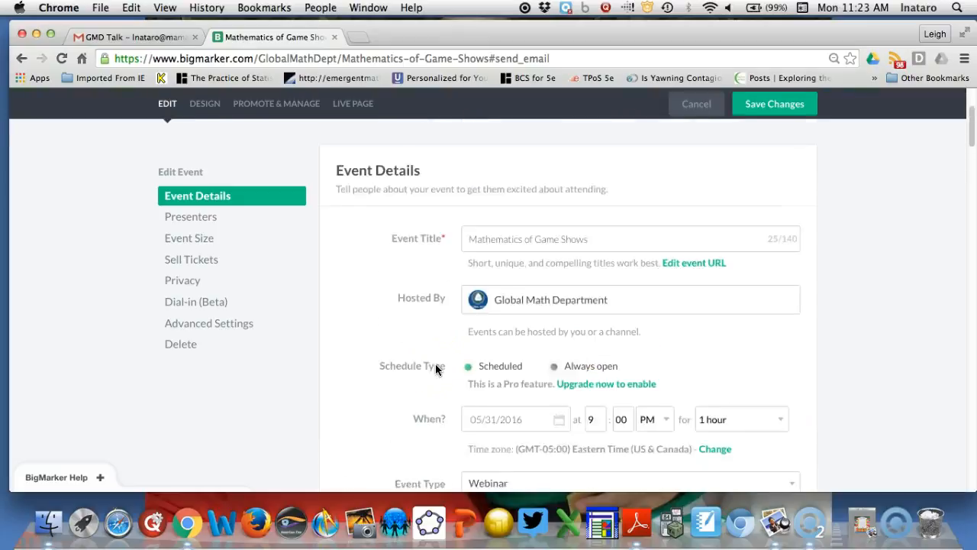
scroll(up, 3)
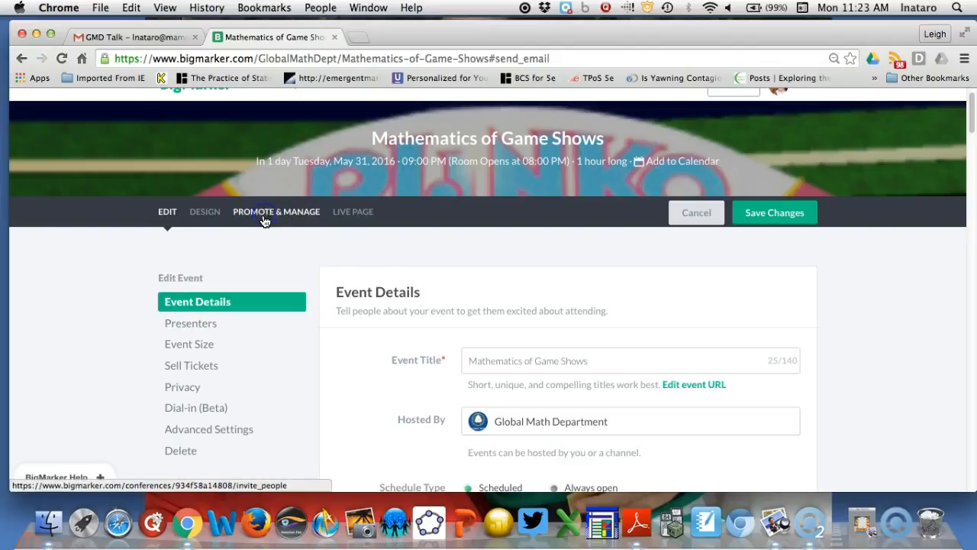
click(276, 211)
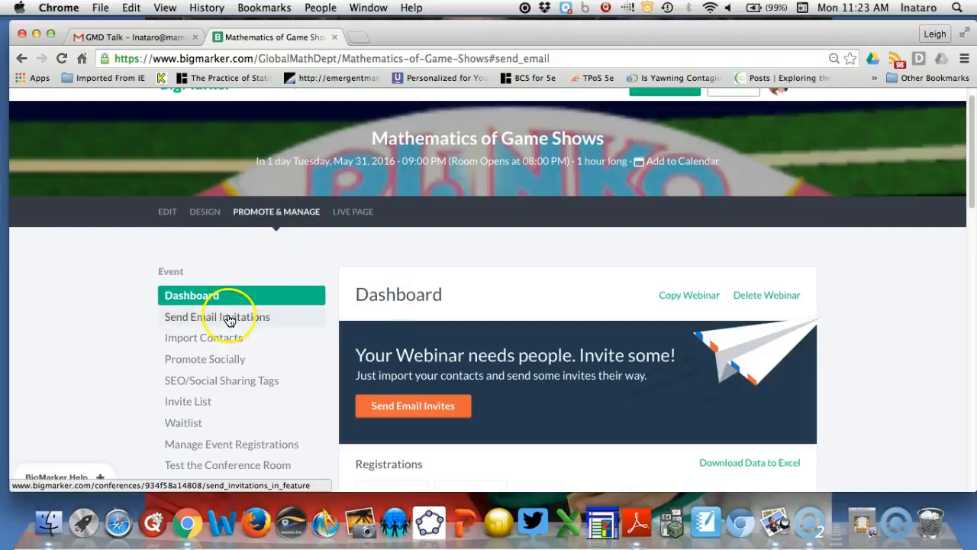
click(216, 316)
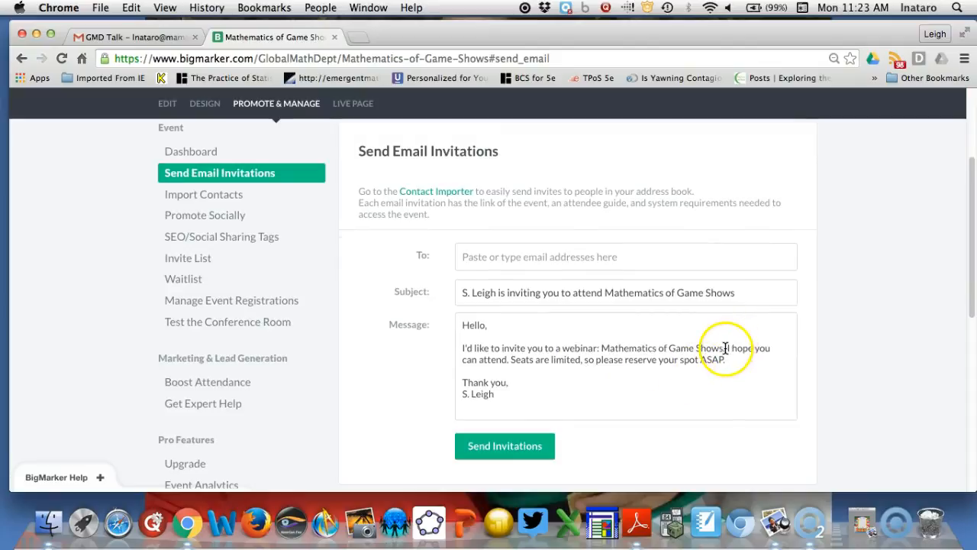
- Paste the Deal or No Deal description into the message and sign it The Global Math Department
text(How does the banker come up with offers on Deal or No Deal? Where should you drop Plinko chips to win the most money? These questions lead to topics in probability and statistics. Bowen Kerins examines game shows from two perspectives: those who play the games, and those who design the games.)
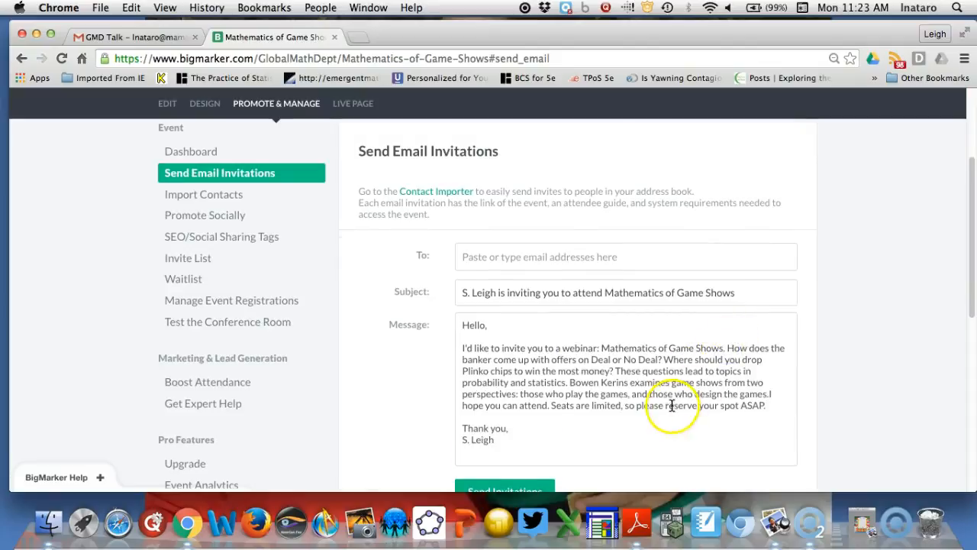
scroll(down, 3)
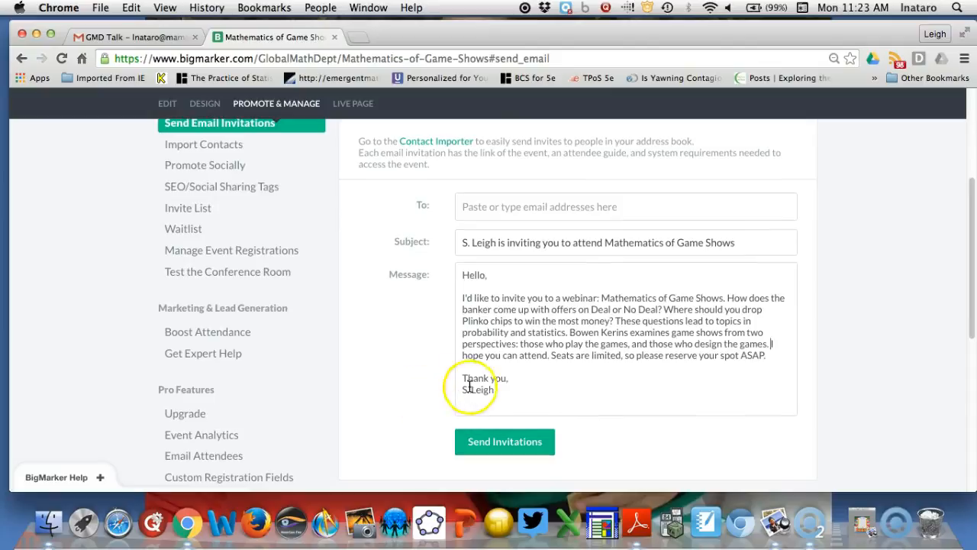
double_click(476, 389)
text(The Glo)
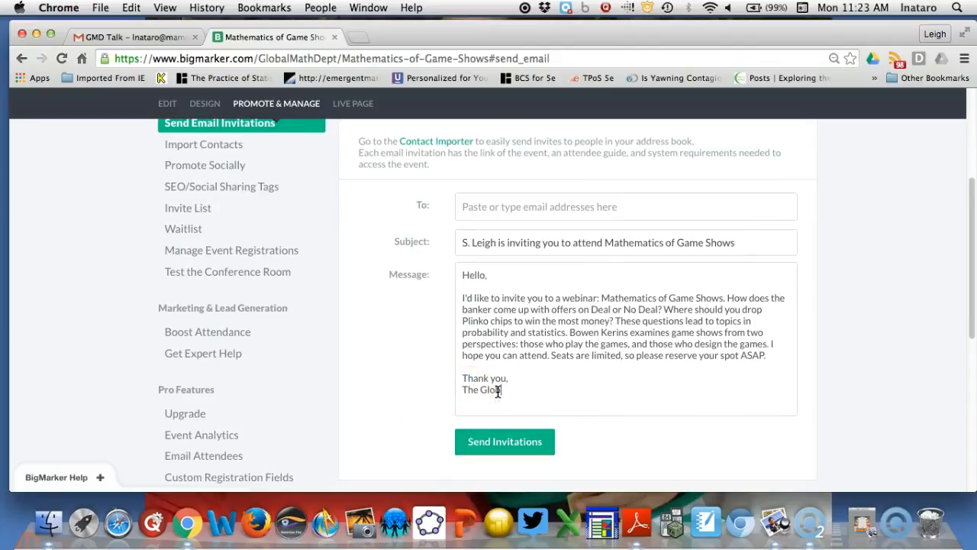
text(bal Math D)
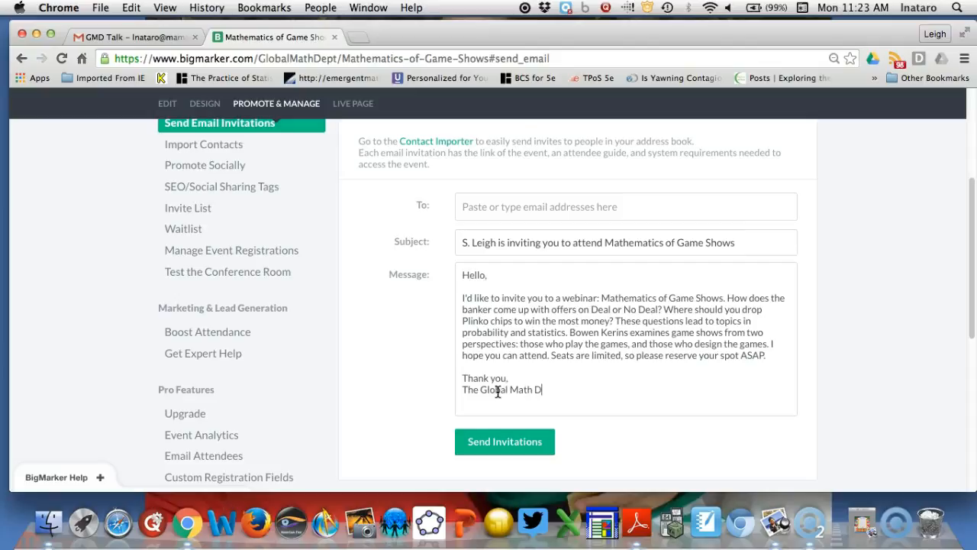
text(epartment)
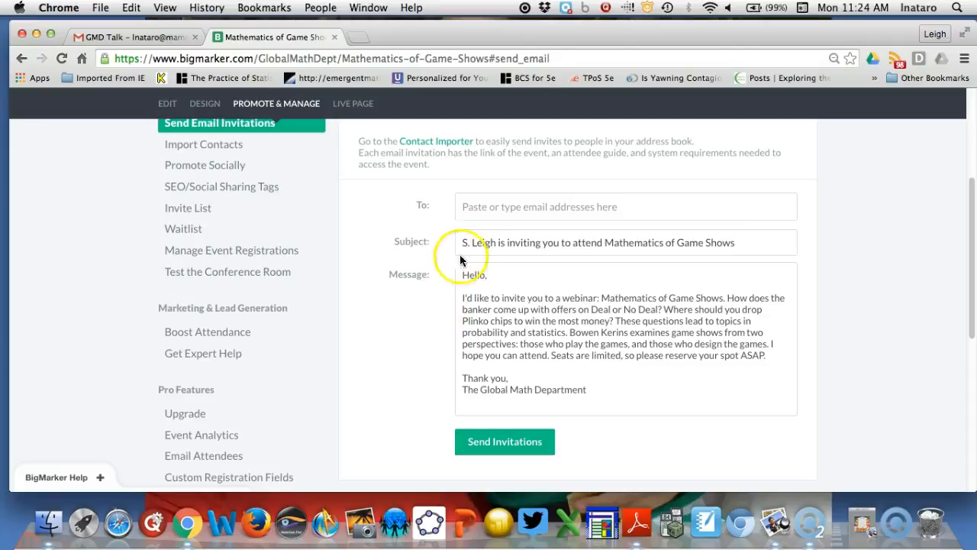
- Replace the personal name in the subject with Global Math Department
double_click(471, 241)
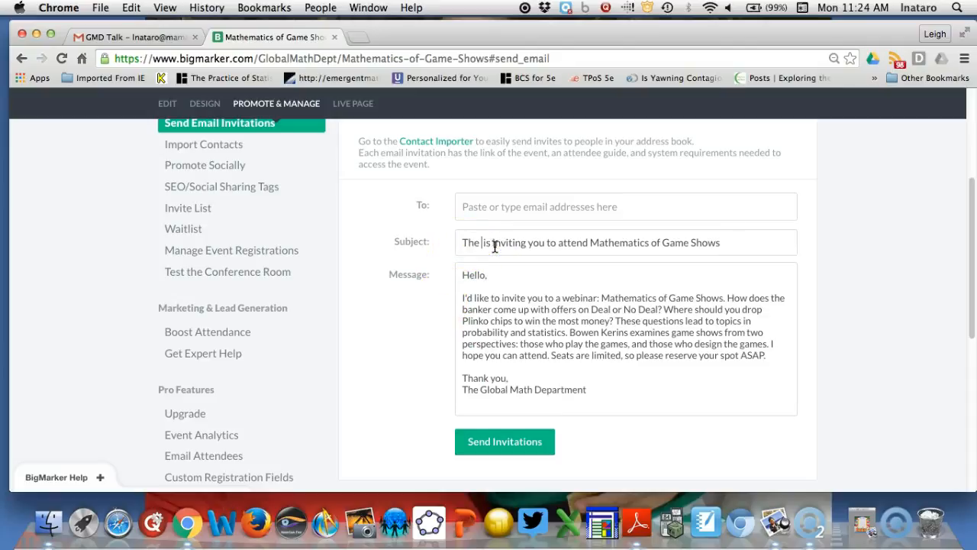
text(Global Math)
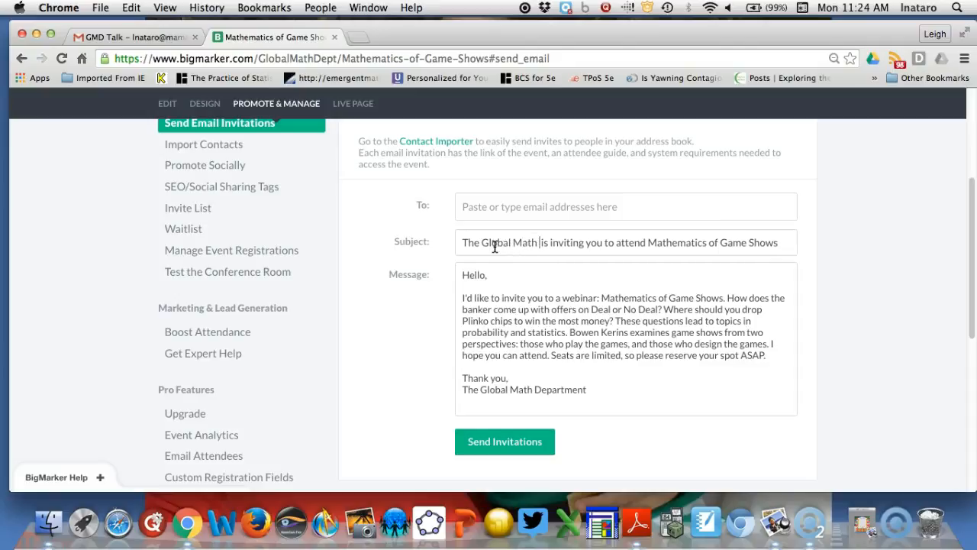
text(Department)
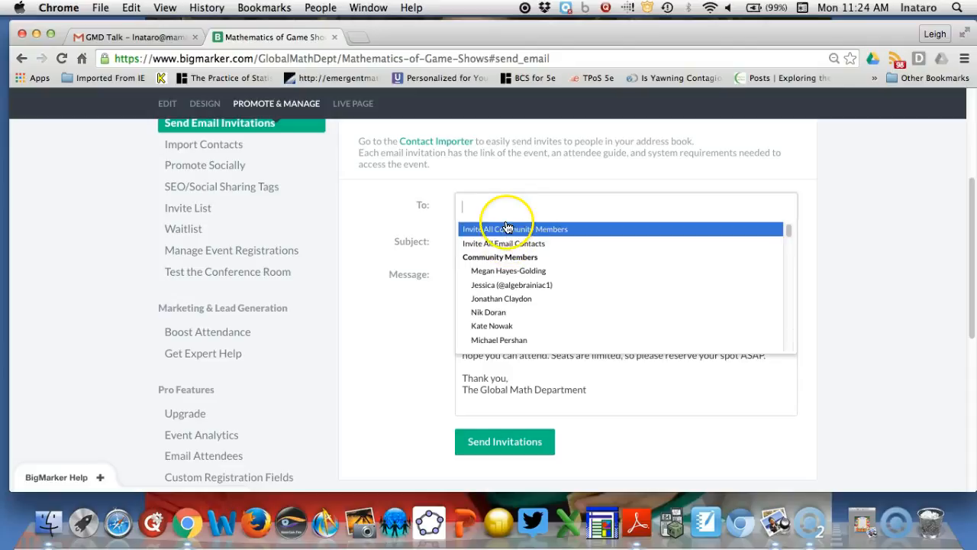
mouse_move(503, 243)
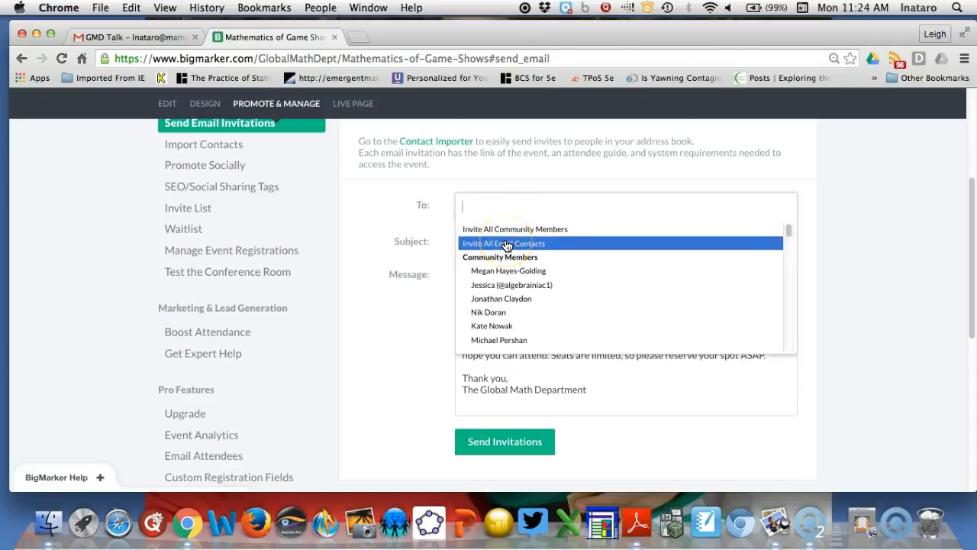
mouse_move(515, 229)
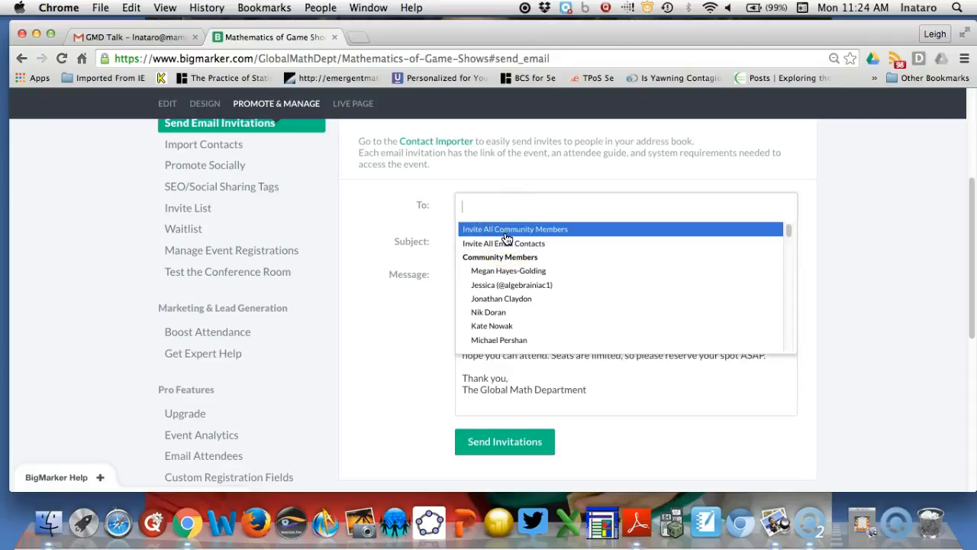
- Address the invitation to Invite All Community Members and send it
click(514, 229)
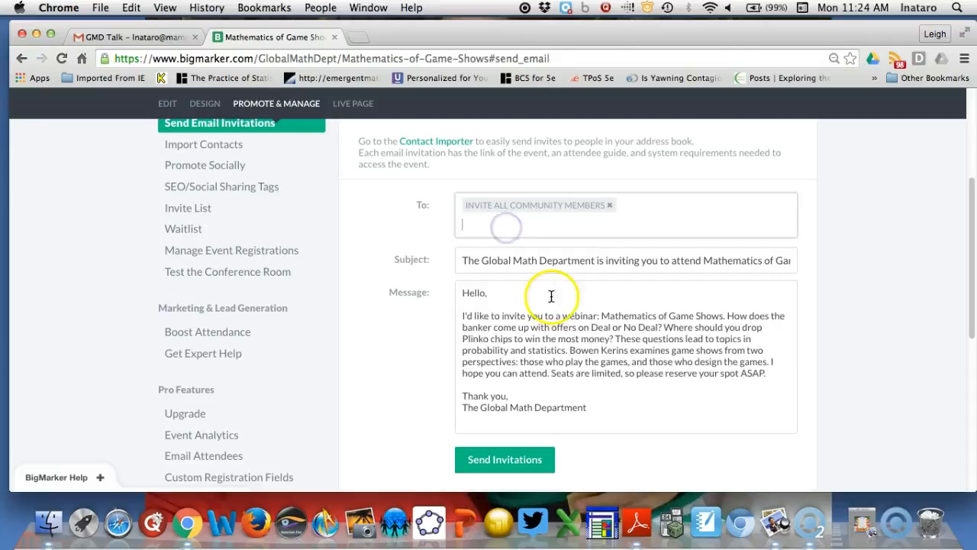
scroll(down, 3)
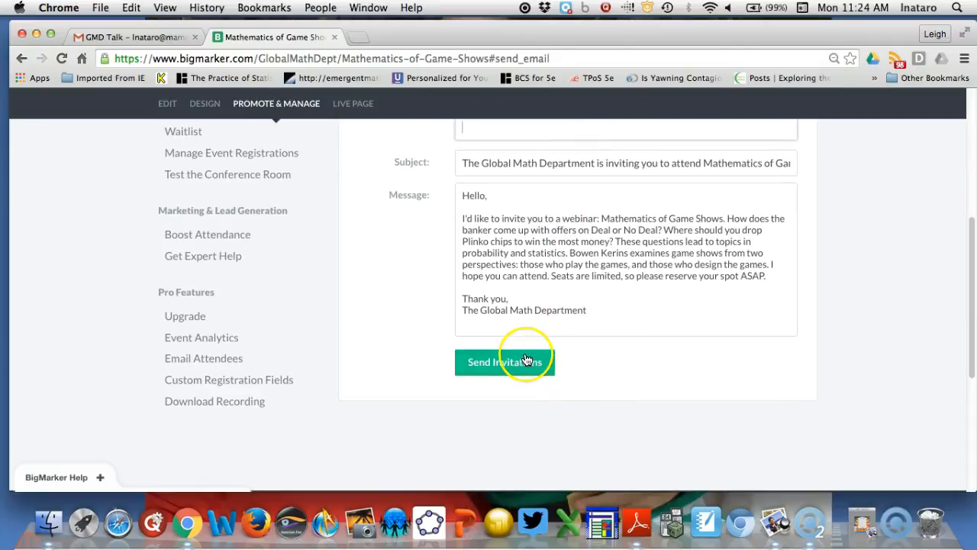
click(503, 360)
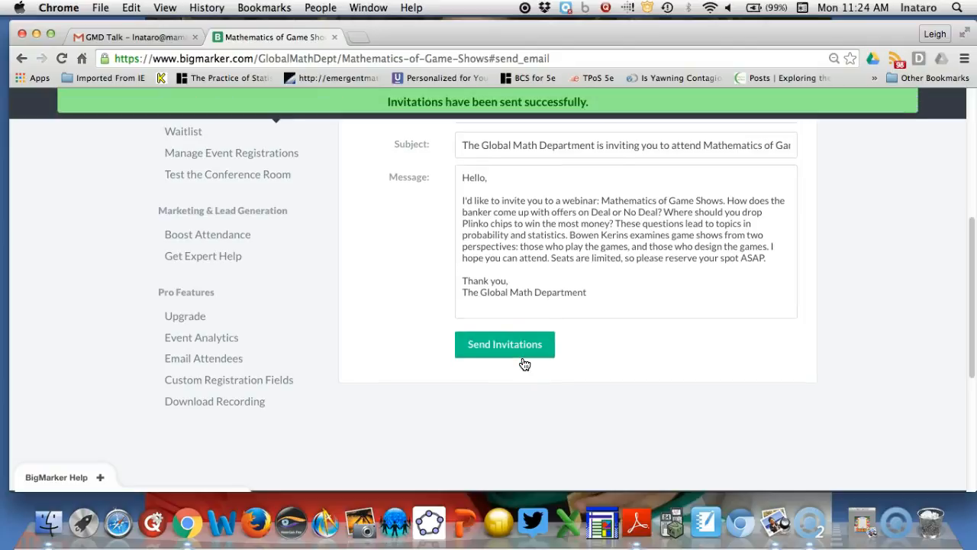
mouse_move(192, 357)
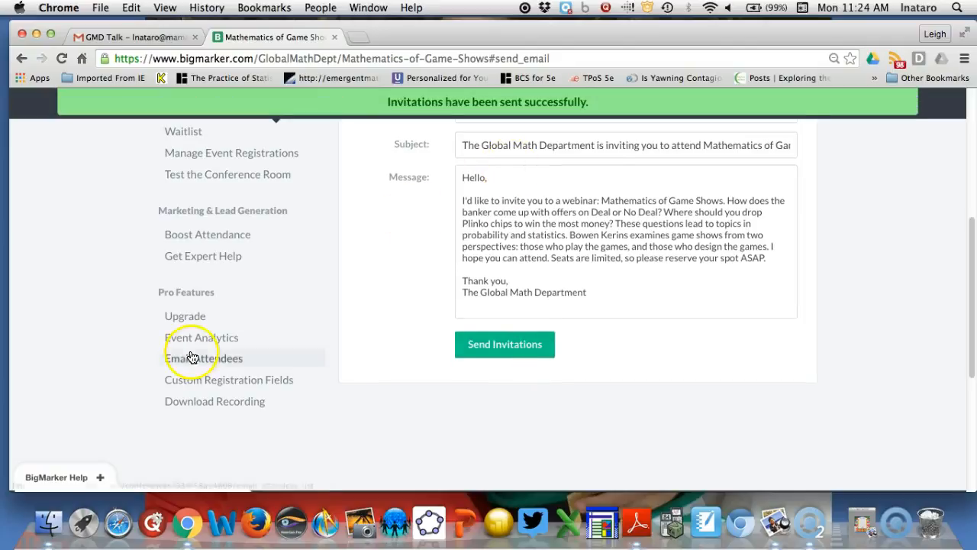